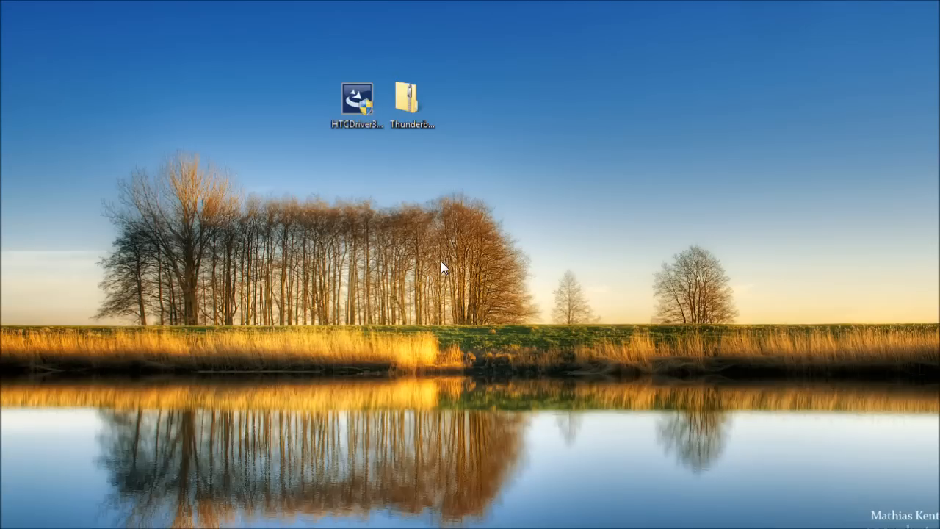
Dismiss the Premium offer and start the free download of HTCDriver3.0.0.007.exe
{"action": "left_click", "coordinate": [357, 101]}
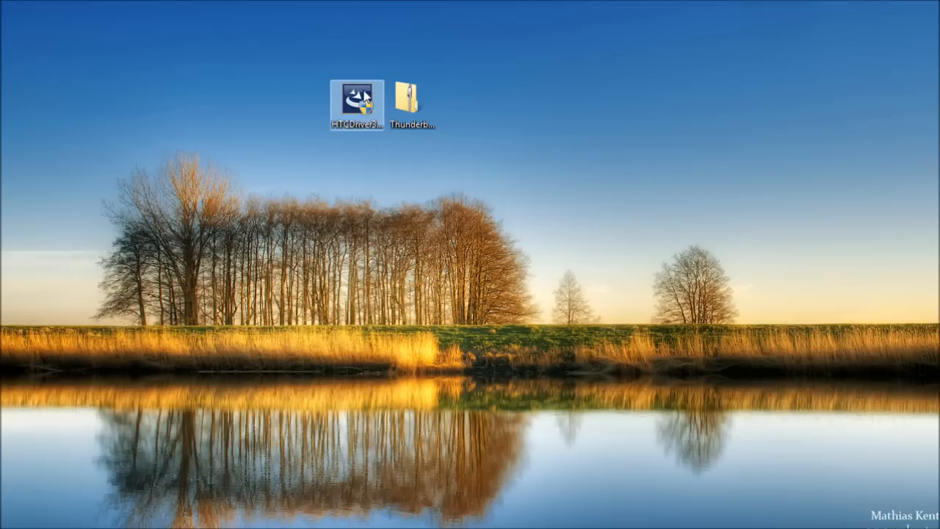
{"action": "left_click", "coordinate": [355, 104]}
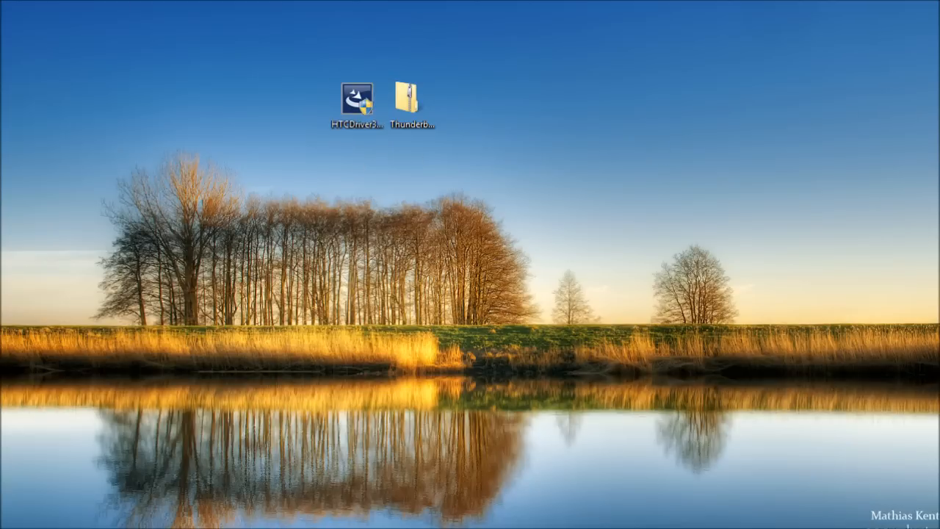
{"action": "double_click", "coordinate": [356, 98]}
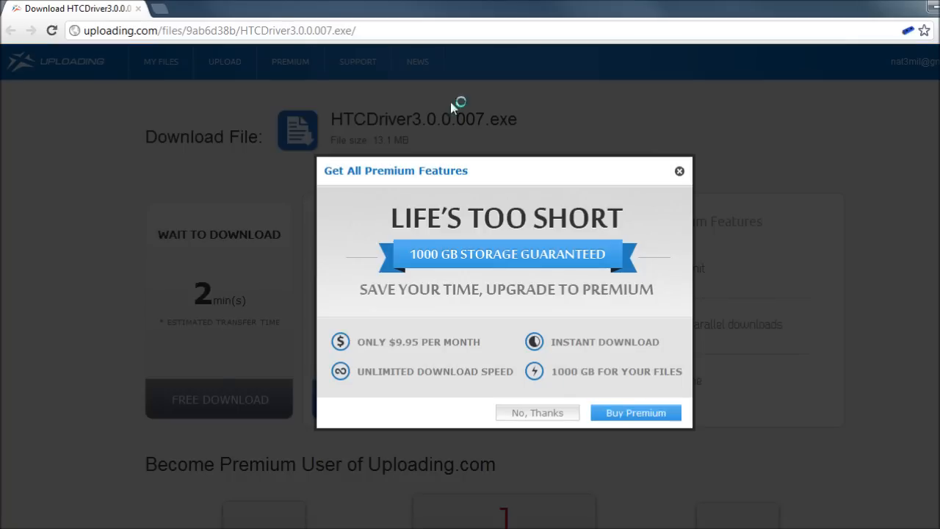
{"action": "left_click", "coordinate": [537, 412]}
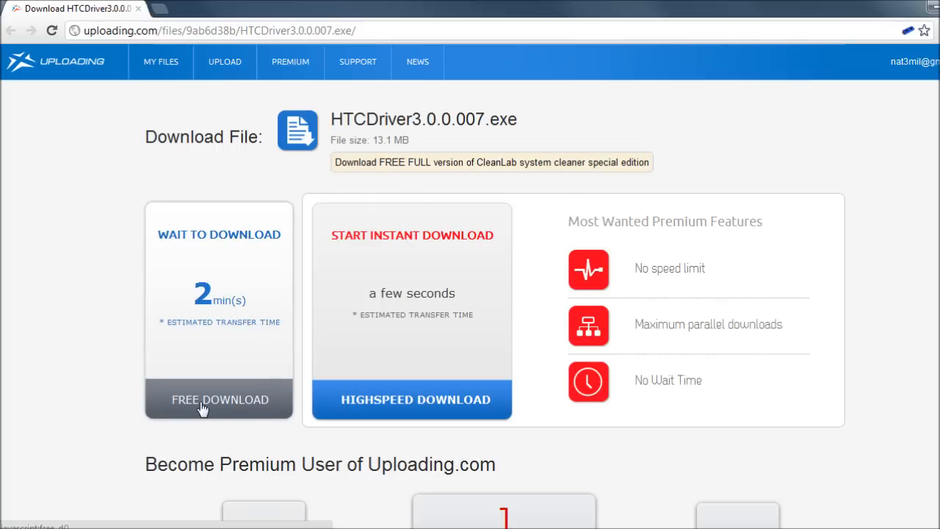
{"action": "left_click", "coordinate": [219, 398]}
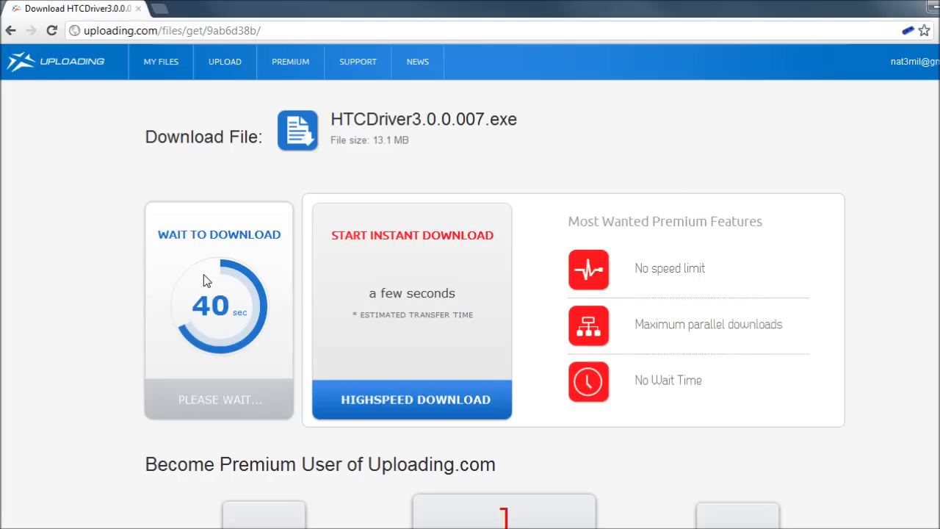
{"action": "mouse_move", "coordinate": [257, 274]}
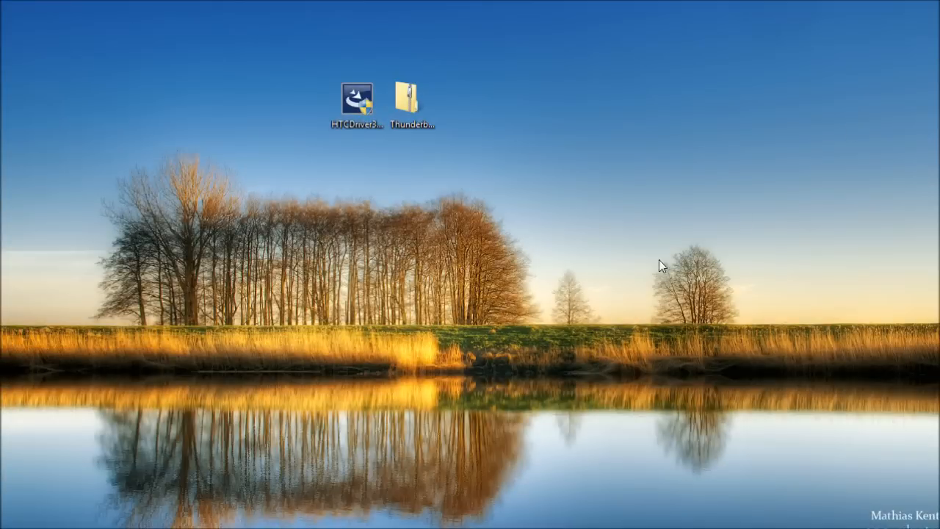
Launch the HTCDriver3.0.0.007 installer from its desktop icon
{"action": "left_click", "coordinate": [356, 99]}
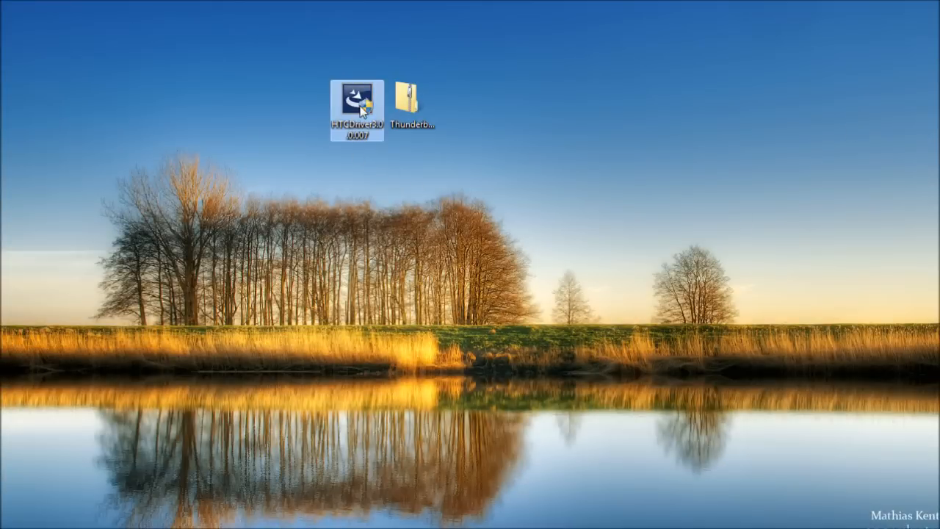
{"action": "mouse_move", "coordinate": [355, 132]}
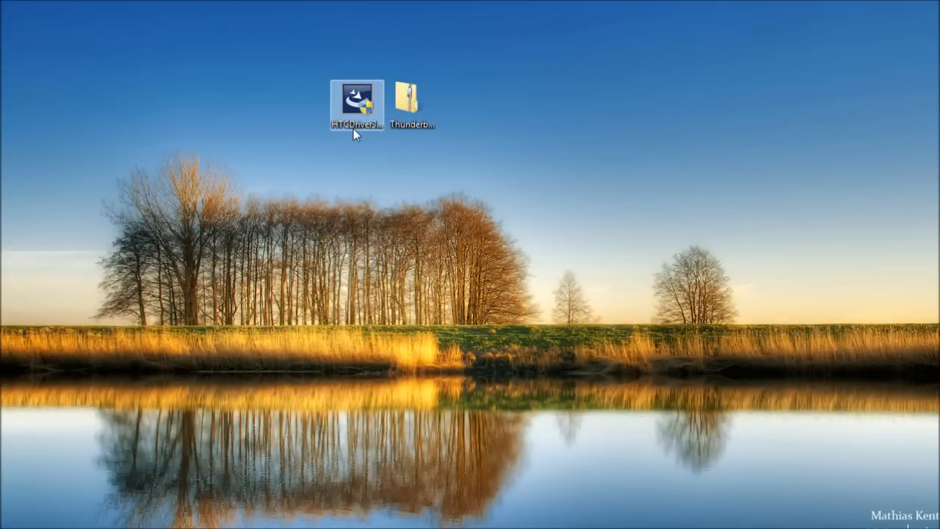
{"action": "double_click", "coordinate": [356, 103]}
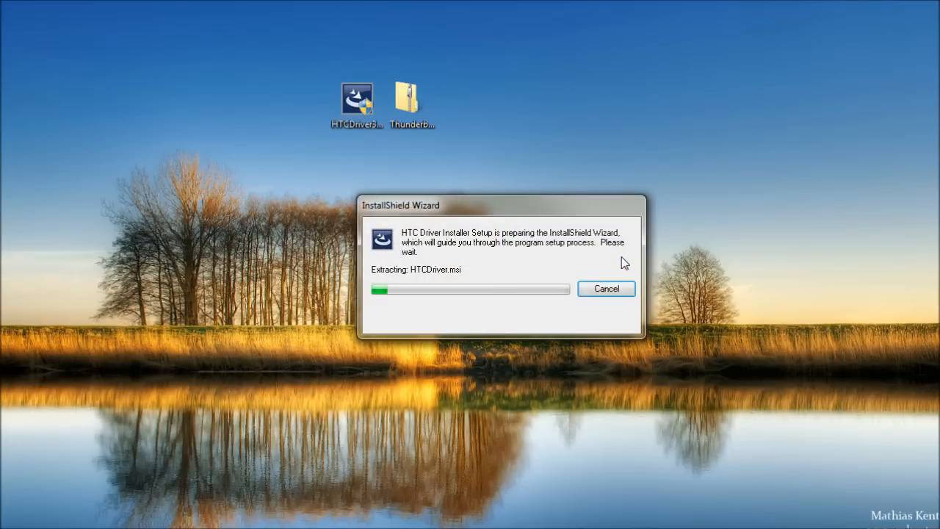
{"action": "mouse_move", "coordinate": [716, 248]}
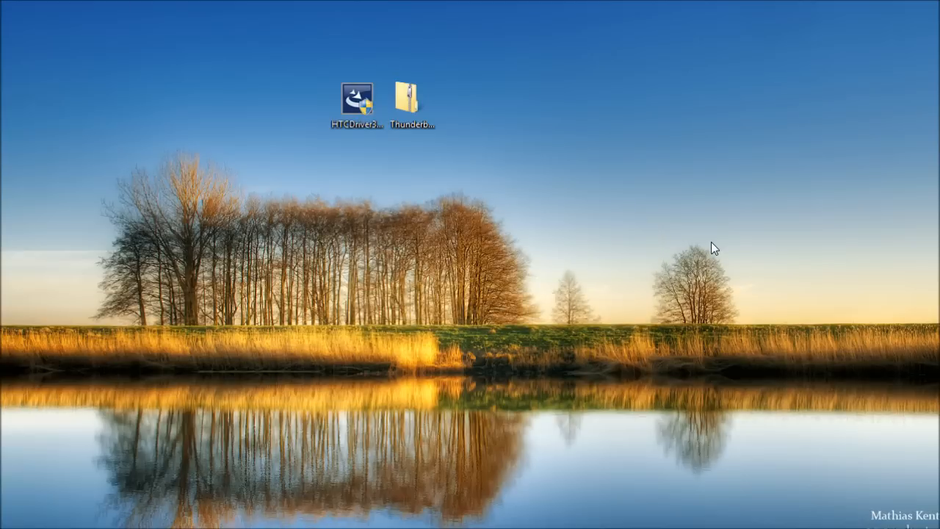
{"action": "double_click", "coordinate": [356, 99]}
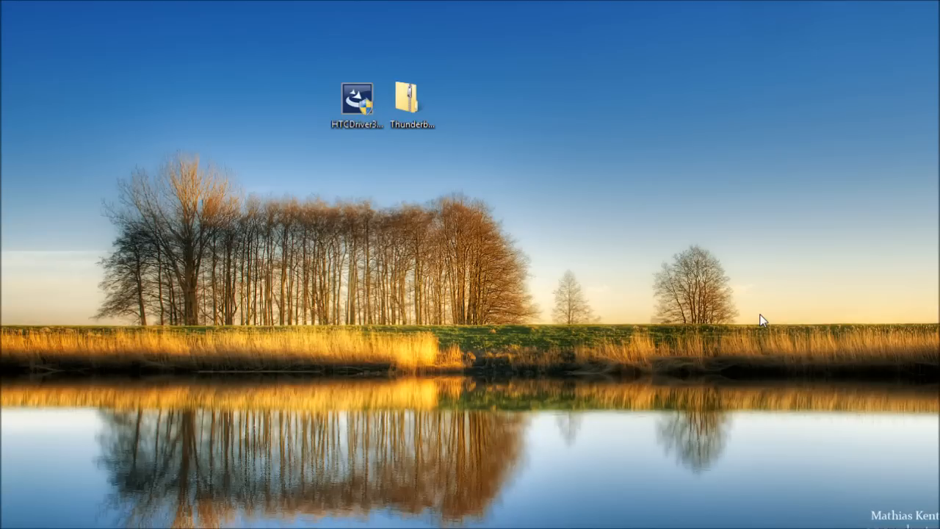
{"action": "mouse_move", "coordinate": [752, 311]}
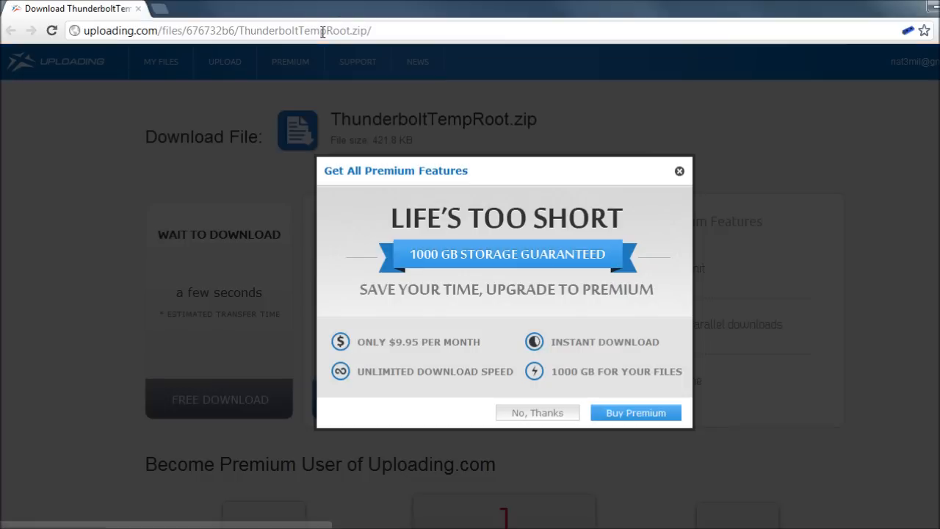
Dismiss the Premium offer, start the ThunderboltTempRoot.zip free download, and close the popup
{"action": "left_click", "coordinate": [536, 412]}
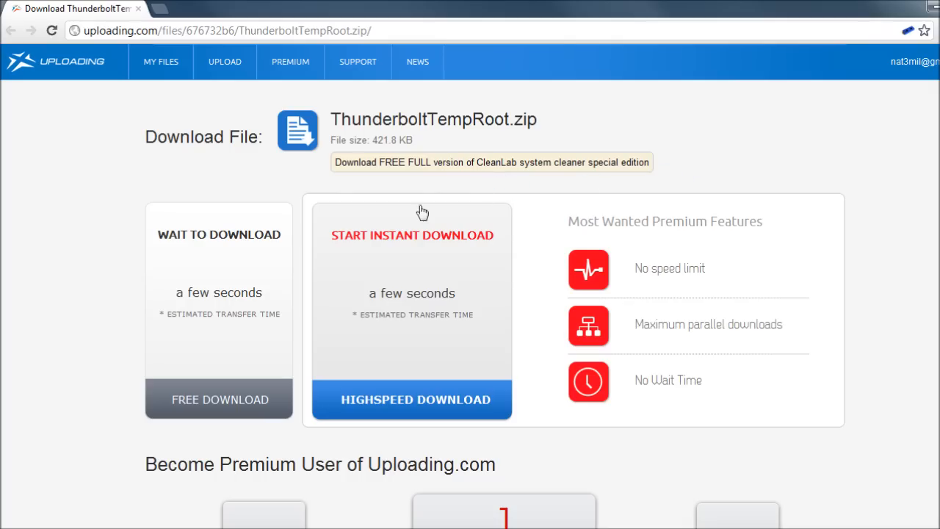
{"action": "left_click", "coordinate": [219, 398]}
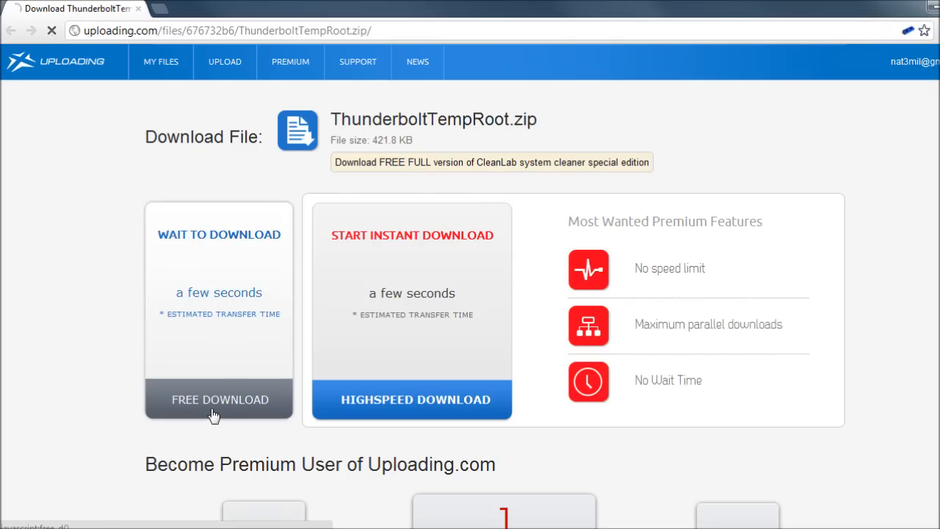
{"action": "left_click", "coordinate": [219, 399]}
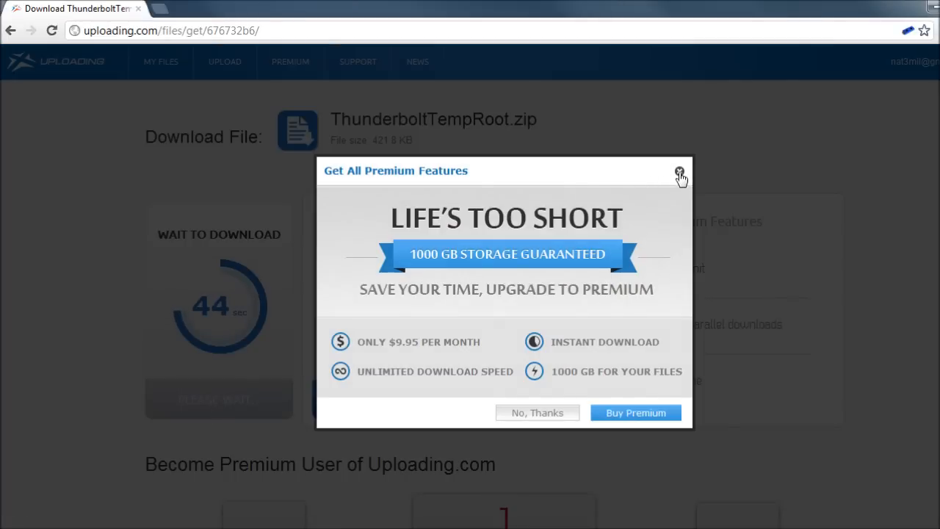
{"action": "left_click", "coordinate": [679, 172]}
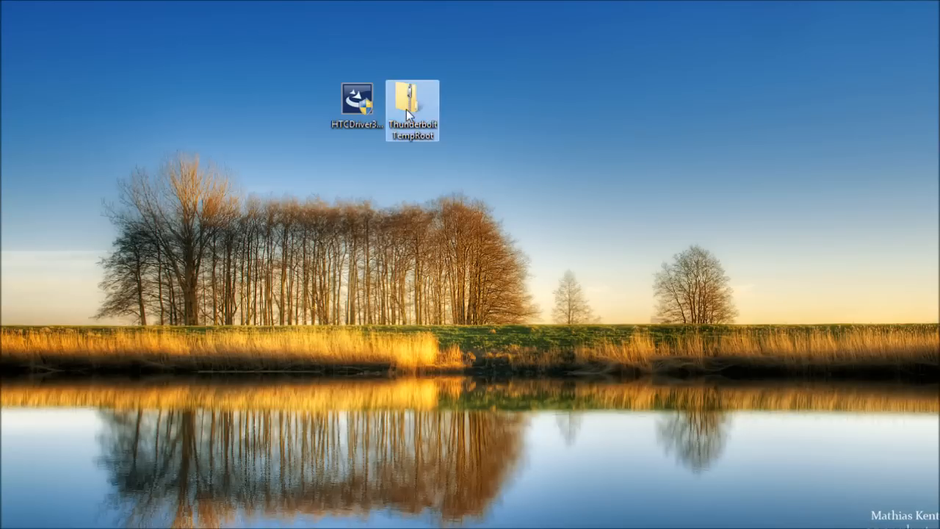
{"action": "mouse_move", "coordinate": [443, 171]}
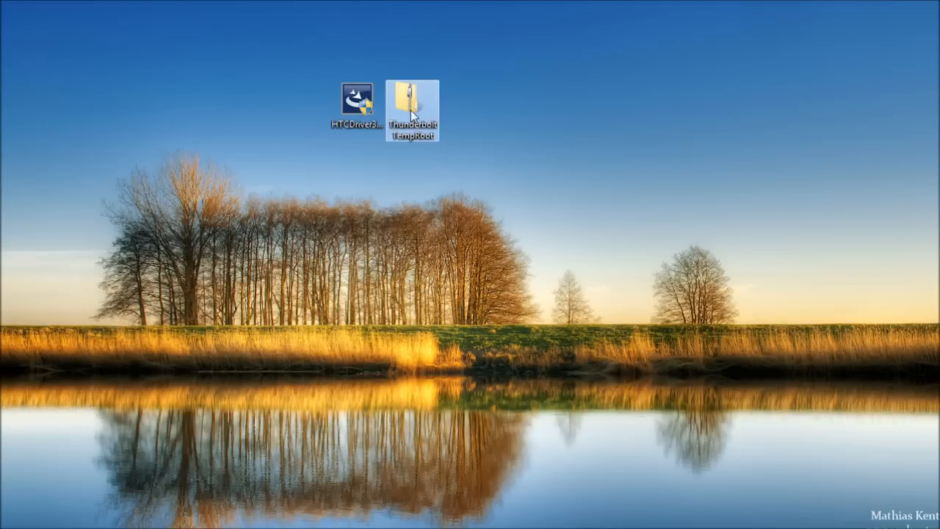
Extract All from the ThunderboltTempRoot archive to C:\ThunderboltTempRoot
{"action": "right_click", "coordinate": [412, 110]}
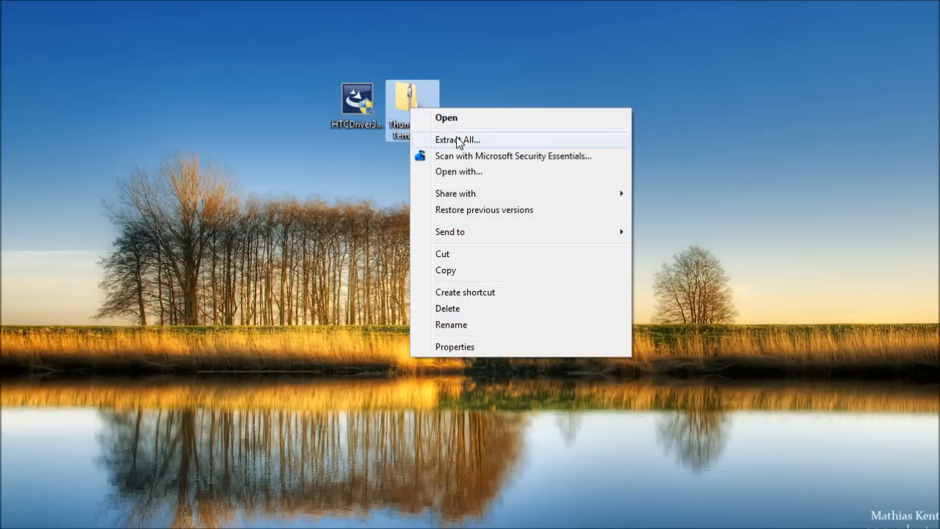
{"action": "left_click", "coordinate": [457, 140]}
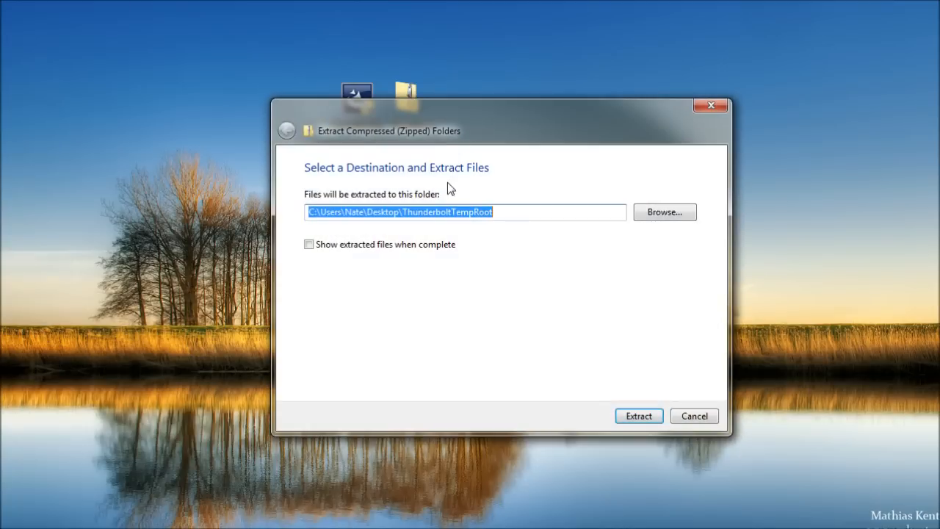
{"action": "double_click", "coordinate": [384, 211]}
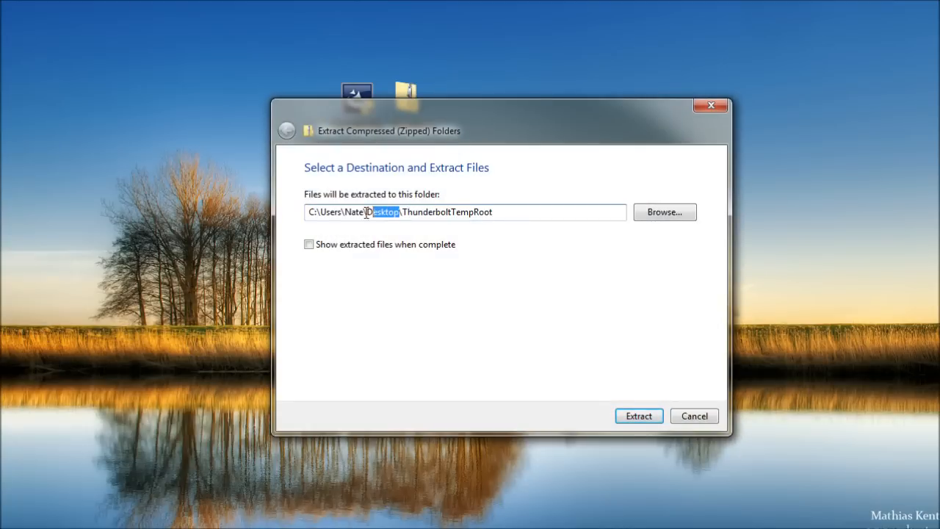
{"action": "type", "text": "C:\\\\ThunderboltTempRoot"}
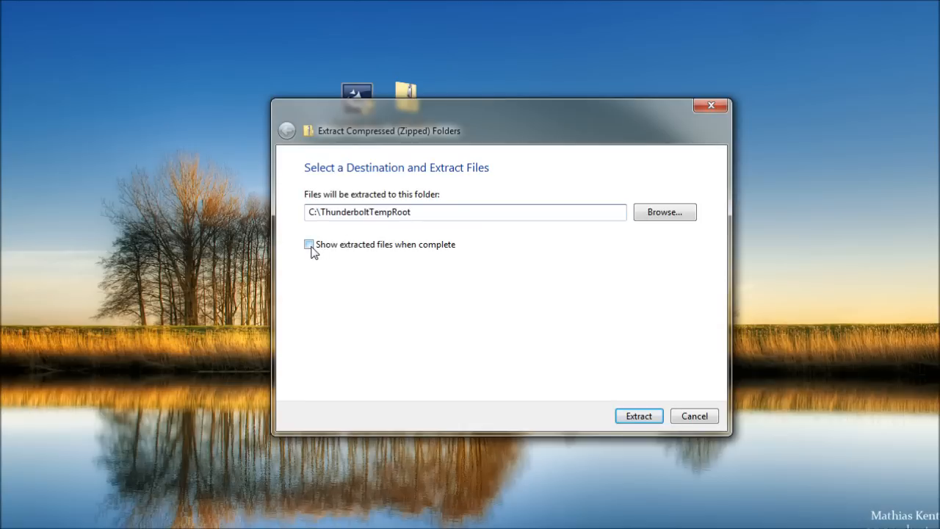
{"action": "mouse_move", "coordinate": [345, 254]}
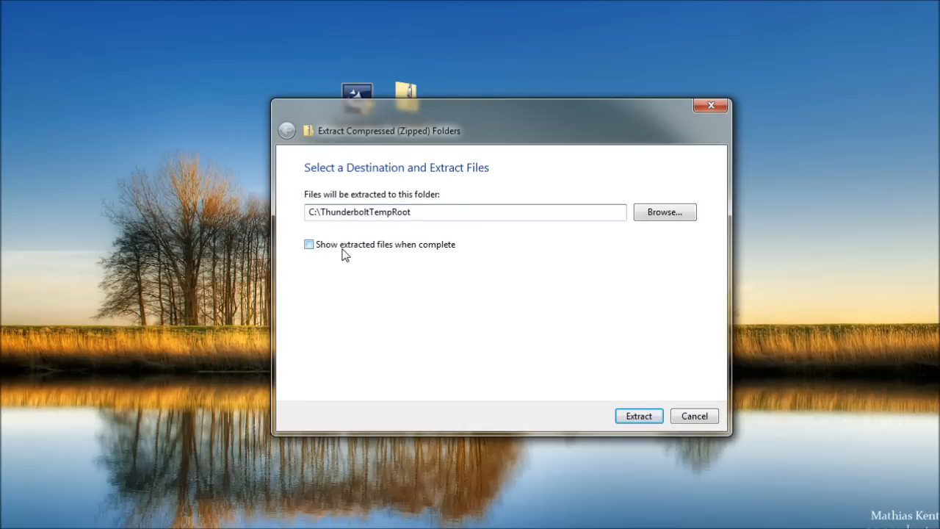
{"action": "mouse_move", "coordinate": [477, 263]}
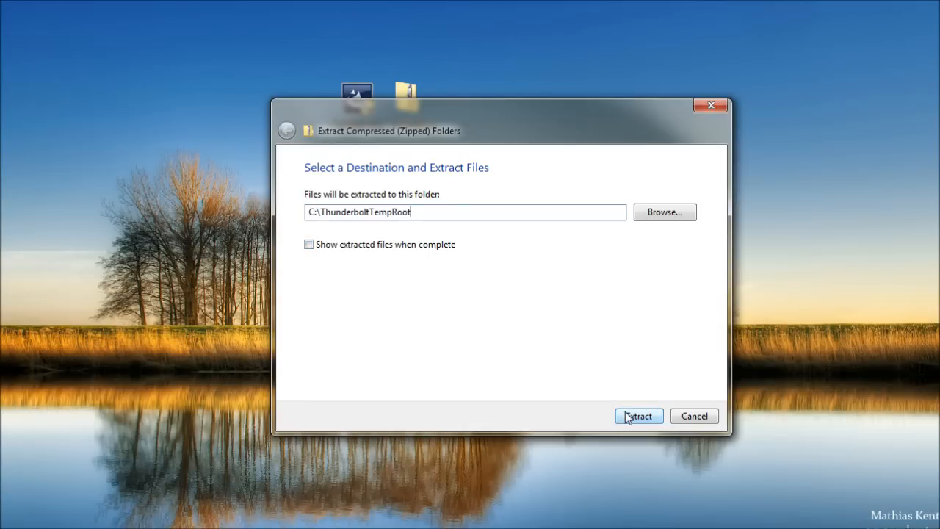
{"action": "left_click", "coordinate": [637, 416]}
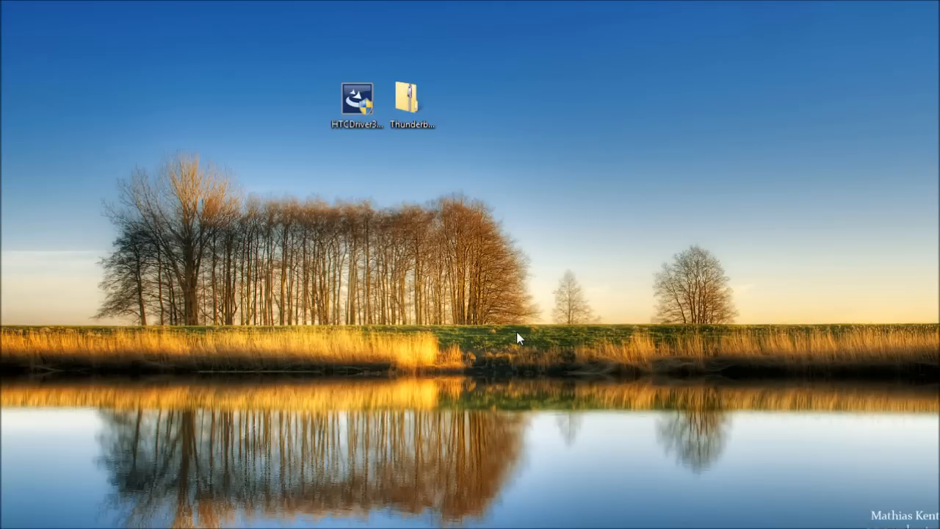
{"action": "mouse_move", "coordinate": [320, 347]}
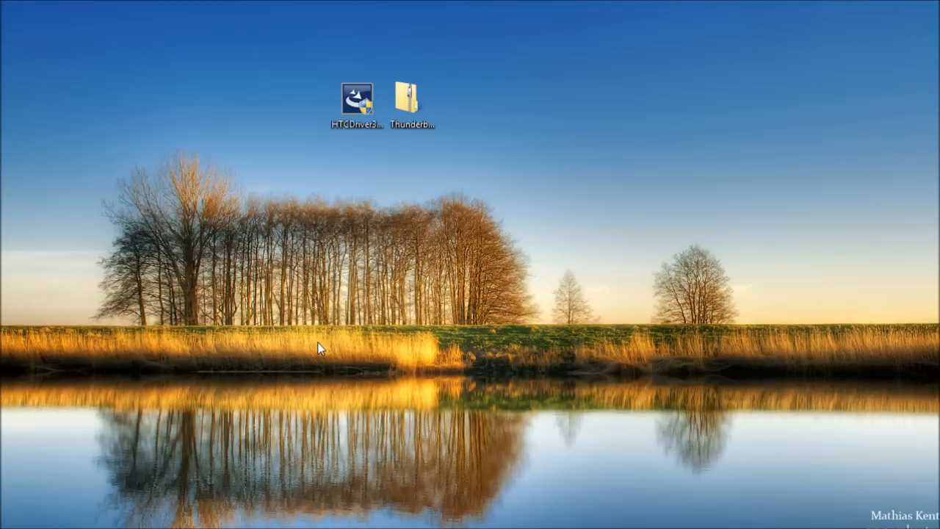
Go through Start > Computer to open Local Disk (C:)
{"action": "left_click", "coordinate": [11, 525]}
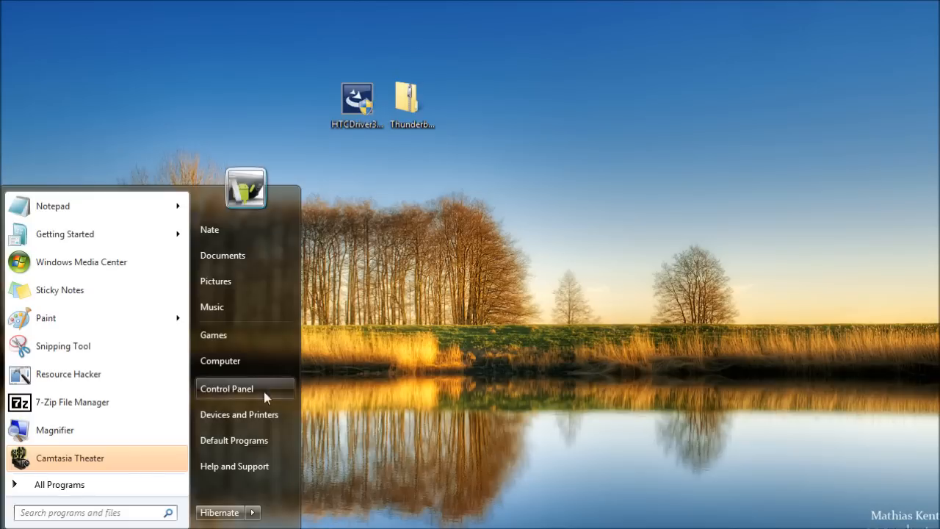
{"action": "left_click", "coordinate": [220, 361]}
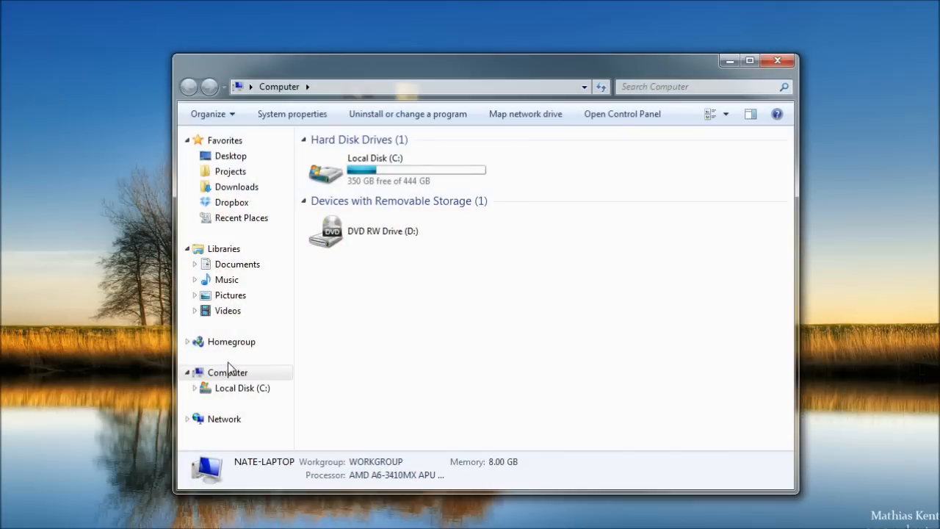
{"action": "mouse_move", "coordinate": [397, 170]}
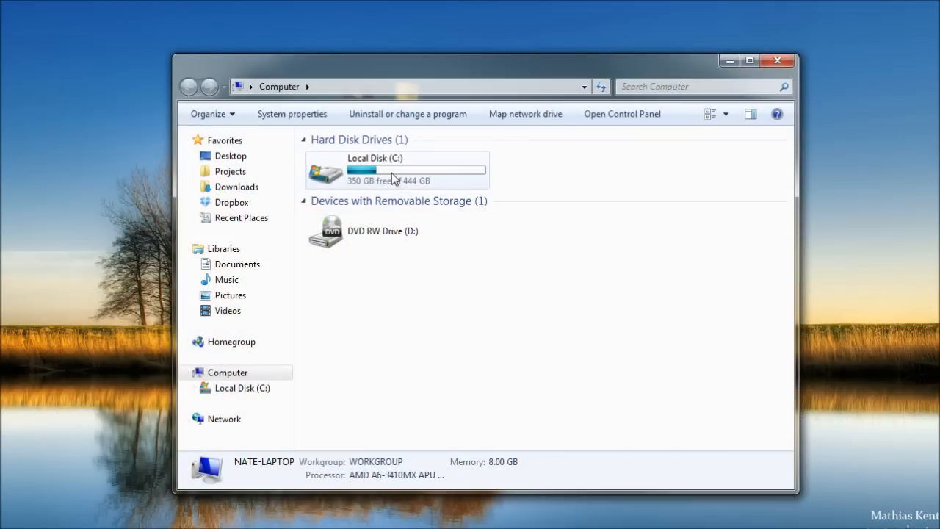
{"action": "double_click", "coordinate": [374, 169]}
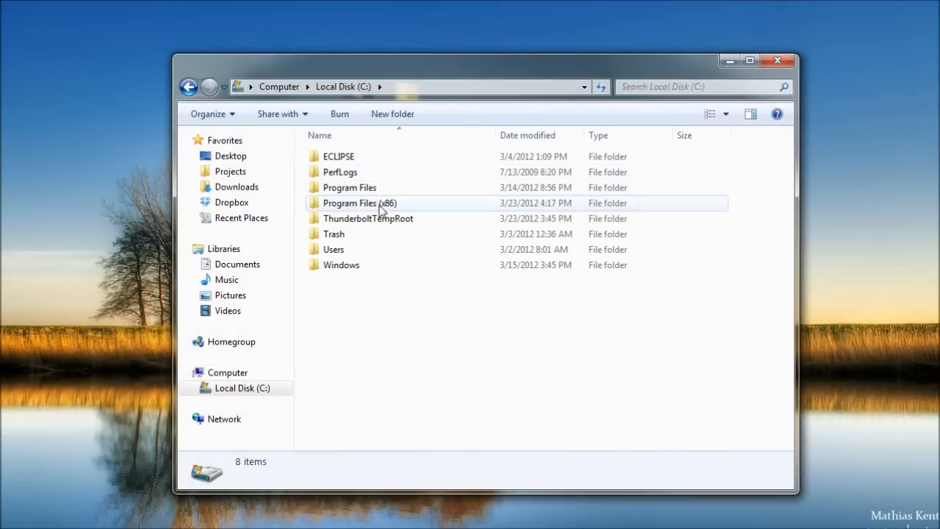
{"action": "mouse_move", "coordinate": [351, 224]}
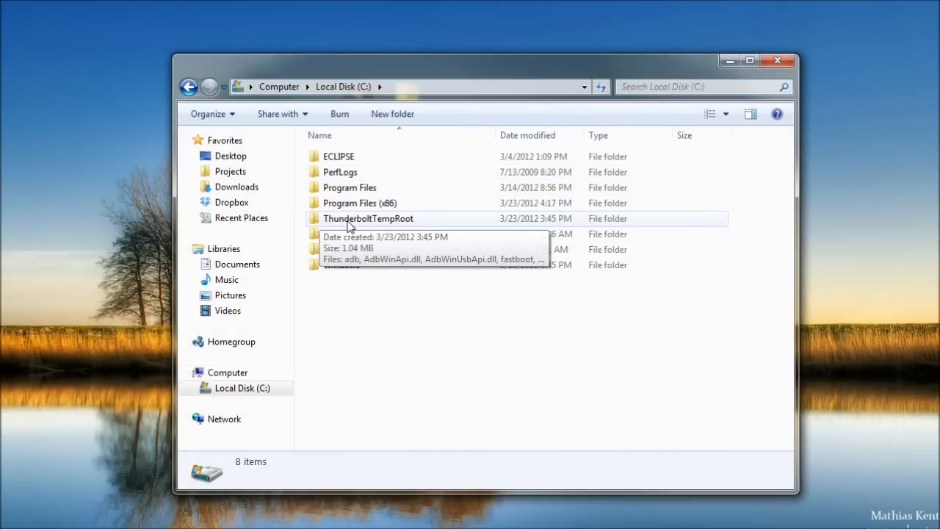
Open the ThunderboltTempRoot folder to review its files, then close the window
{"action": "double_click", "coordinate": [367, 218]}
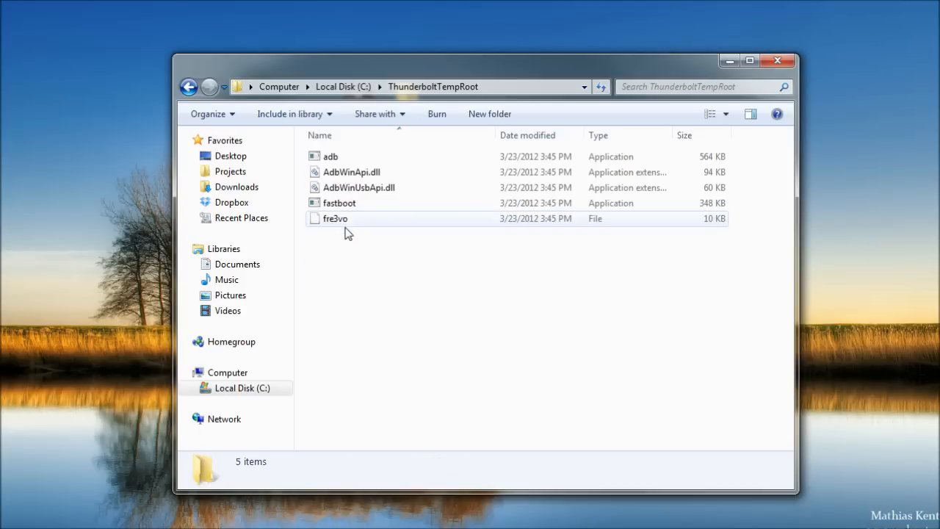
{"action": "mouse_move", "coordinate": [375, 245]}
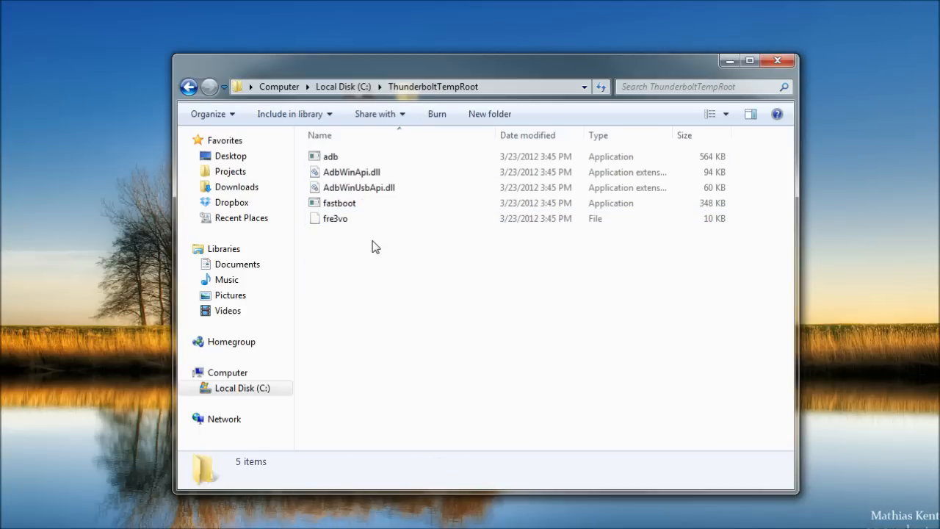
{"action": "mouse_move", "coordinate": [789, 62]}
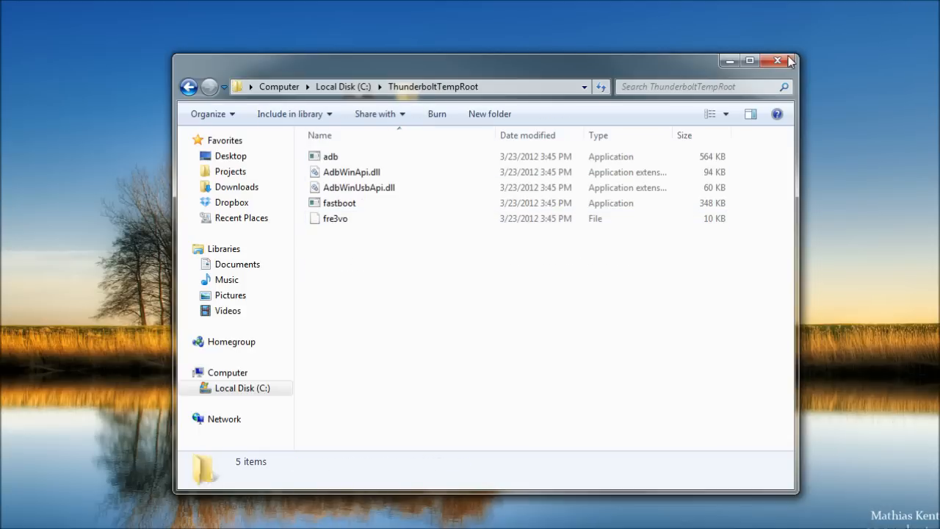
{"action": "left_click", "coordinate": [749, 61]}
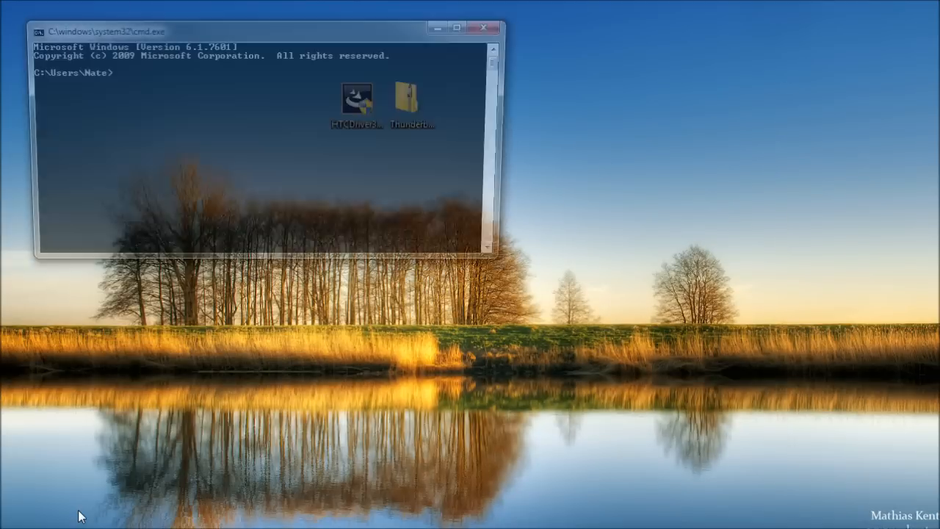
Focus the new Command Prompt window at C:\Users\Nate
{"action": "left_click", "coordinate": [257, 36]}
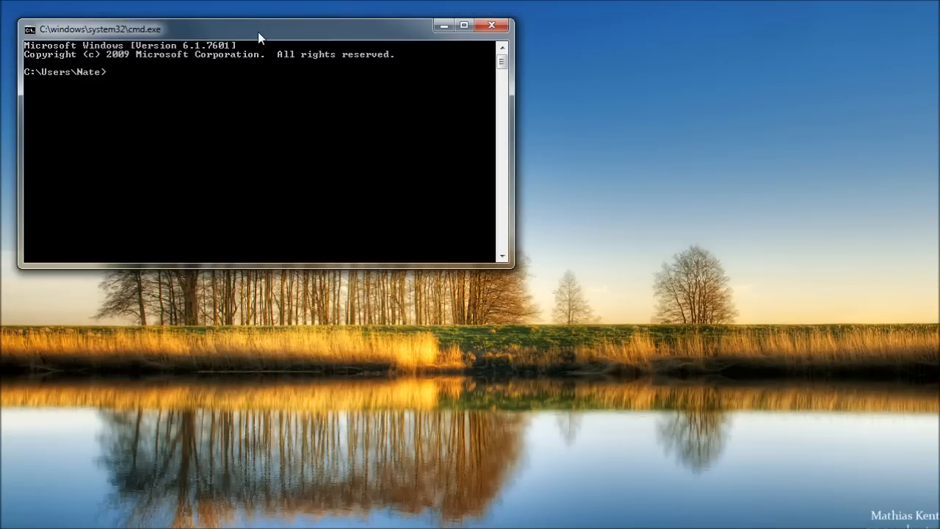
Run cd c:\thunderbolttemproot, then adb devices, which lists no devices
{"action": "type", "text": "cd"}
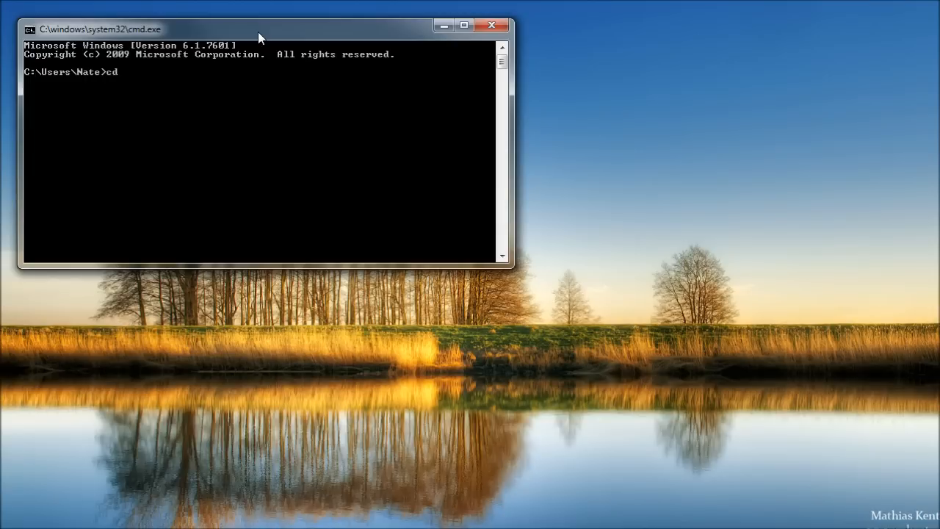
{"action": "type", "text": "c:\\"}
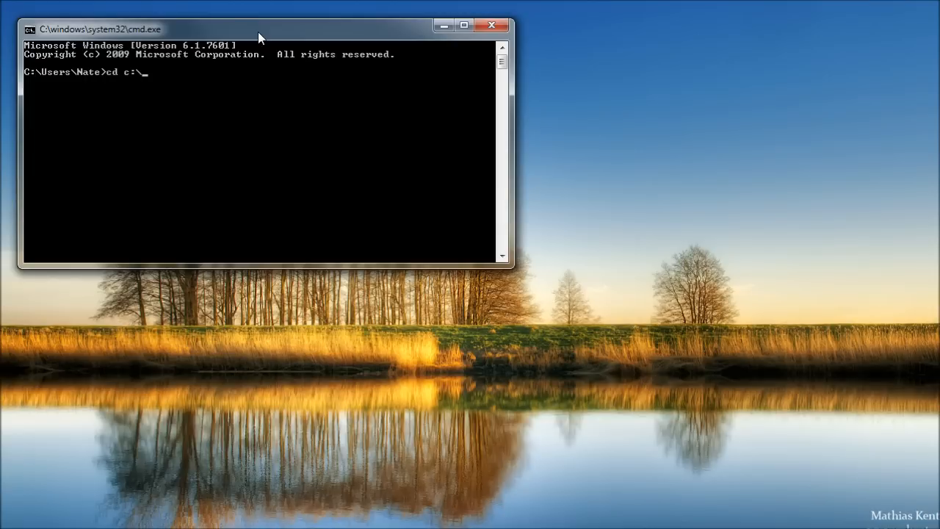
{"action": "type", "text": "thunderbolttem"}
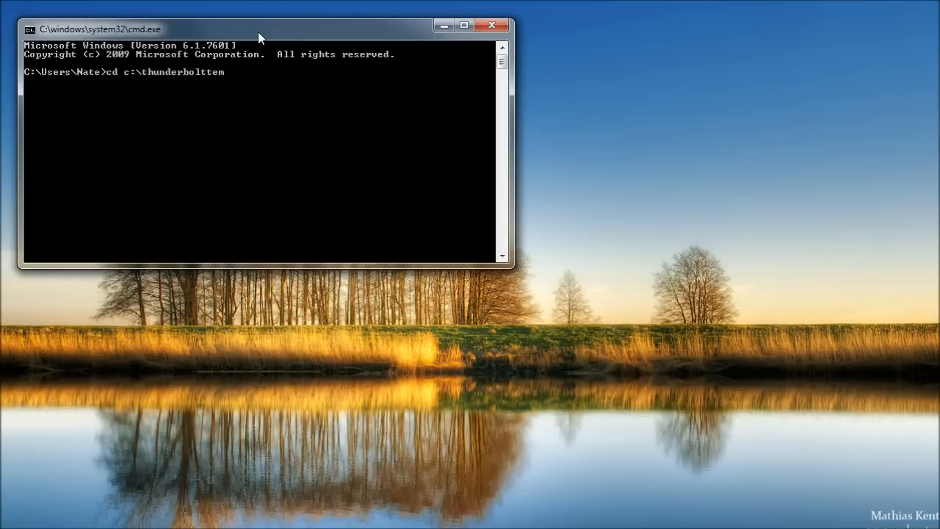
{"action": "key", "text": "Return"}
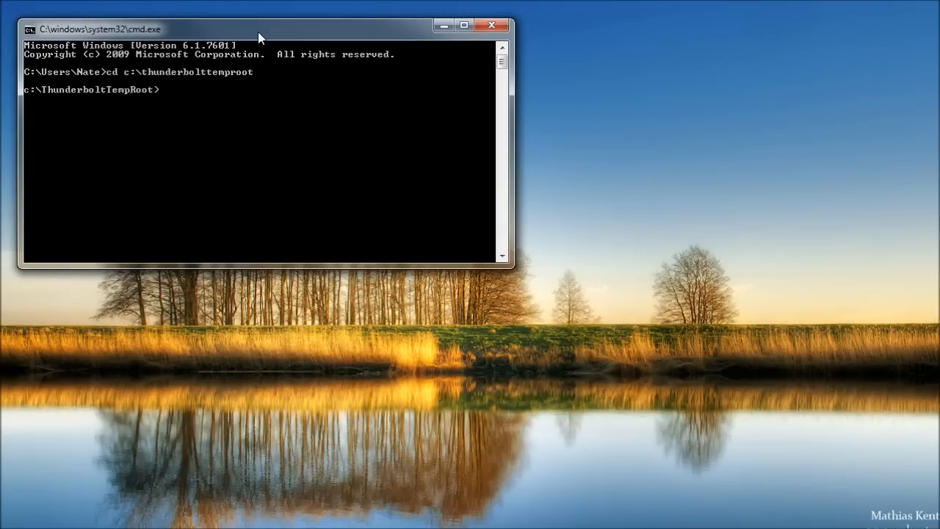
{"action": "type", "text": "adb device"}
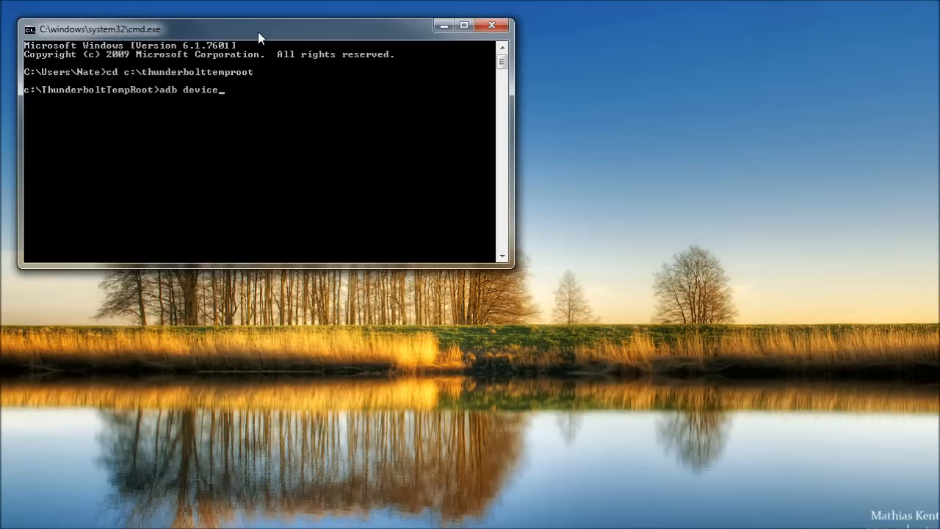
{"action": "key", "text": "Return"}
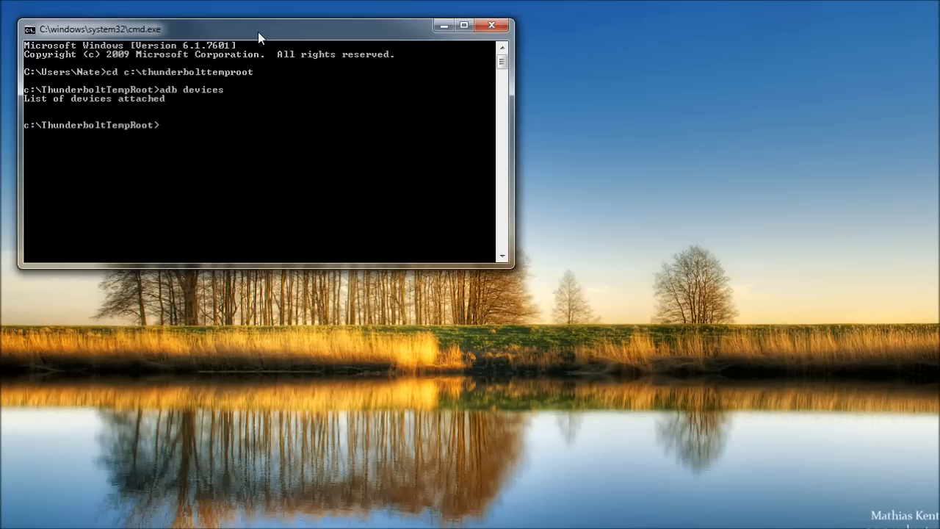
{"action": "mouse_move", "coordinate": [156, 118]}
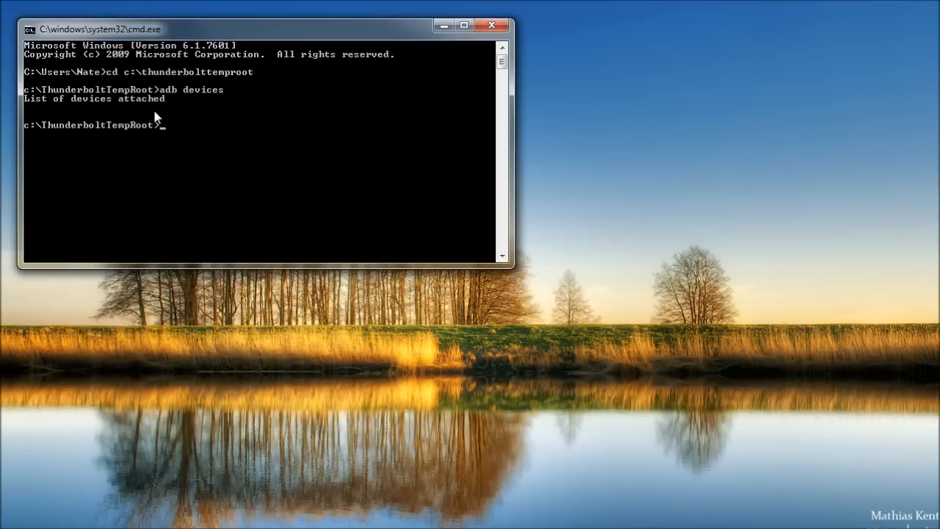
{"action": "mouse_move", "coordinate": [33, 115]}
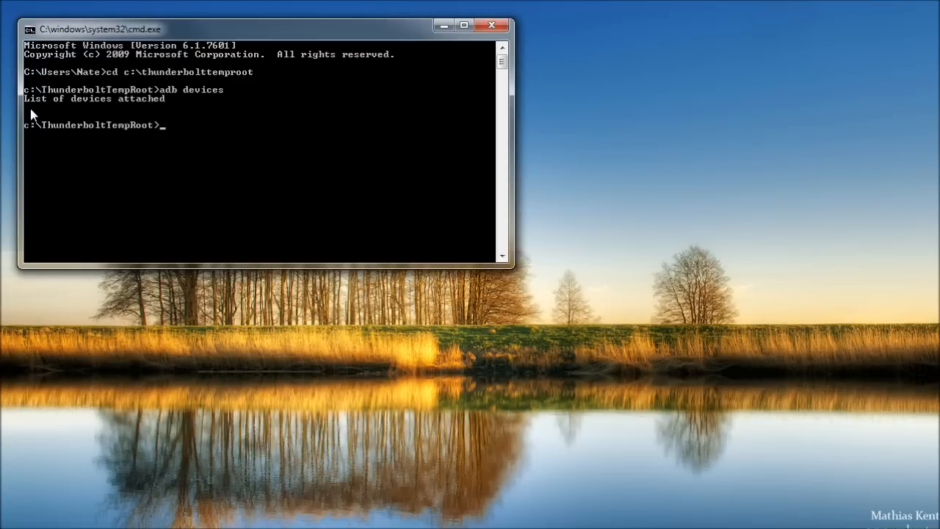
{"action": "mouse_move", "coordinate": [154, 114]}
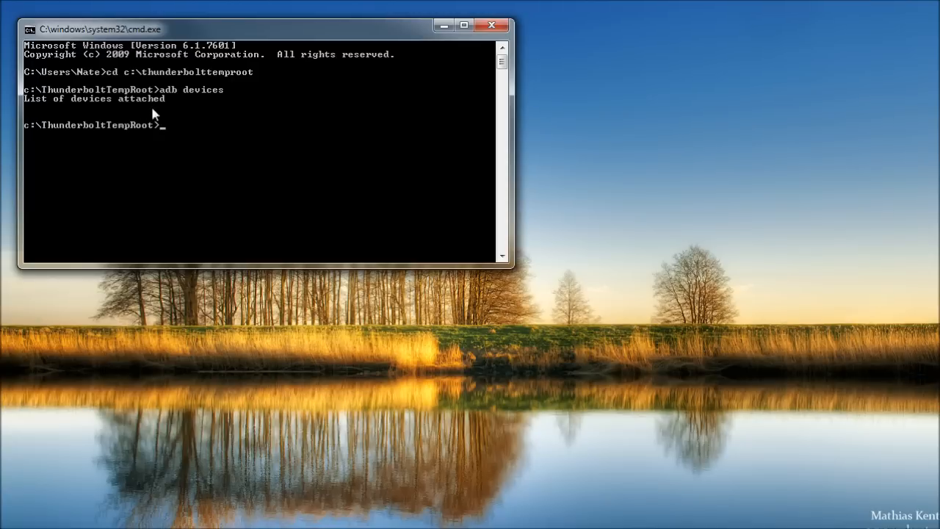
{"action": "mouse_move", "coordinate": [50, 114]}
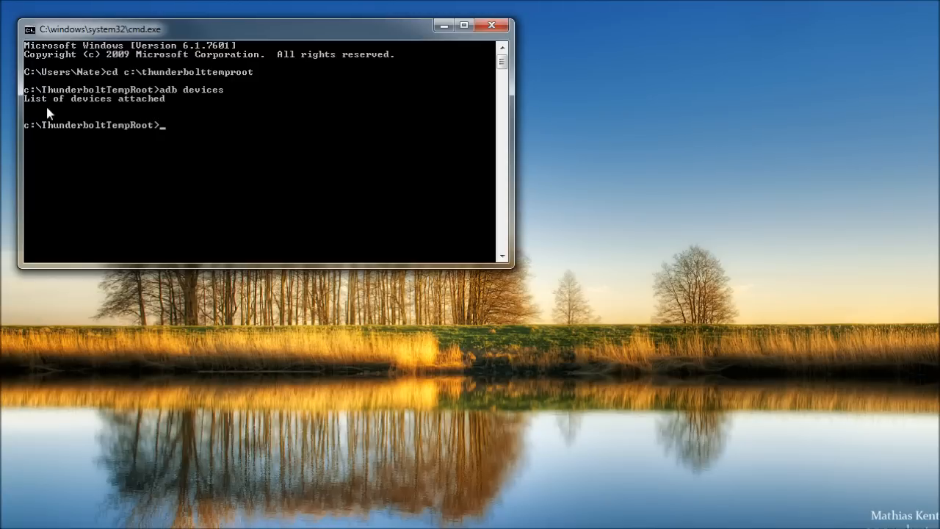
{"action": "mouse_move", "coordinate": [319, 117]}
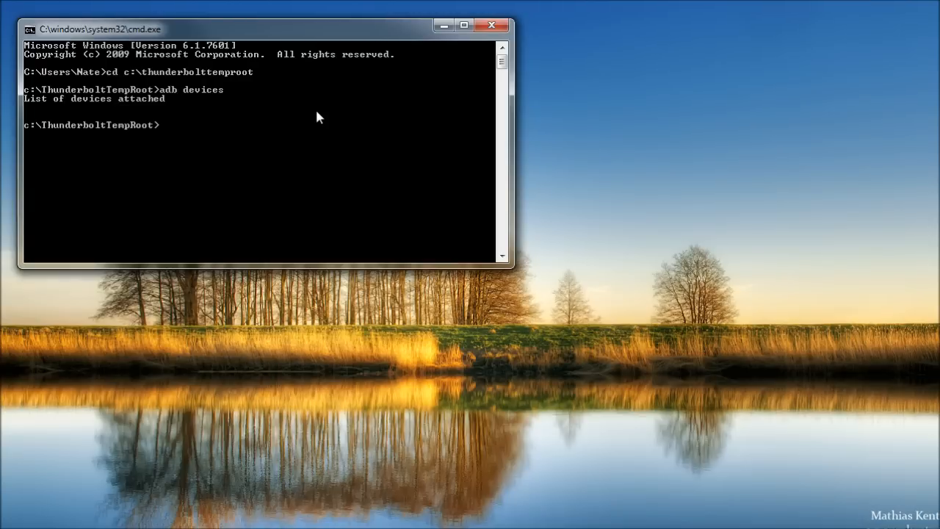
{"action": "mouse_move", "coordinate": [60, 114]}
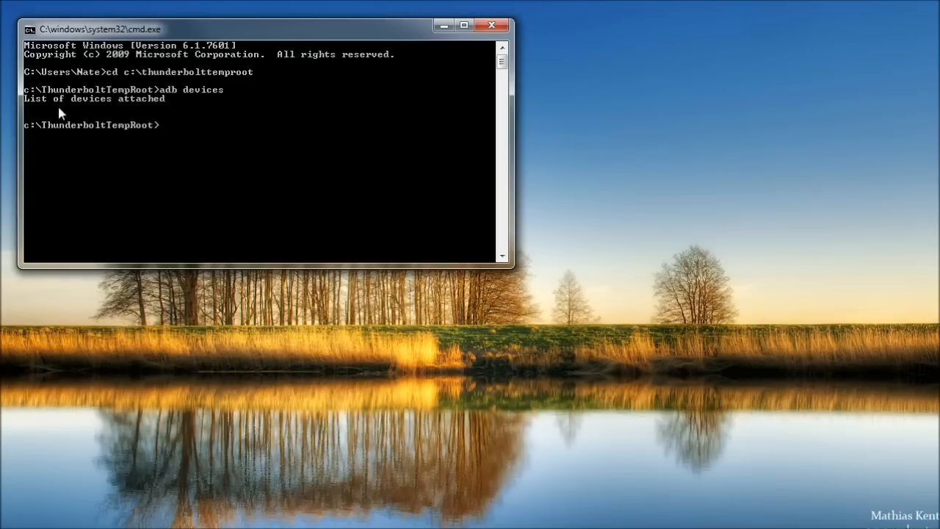
{"action": "mouse_move", "coordinate": [201, 114]}
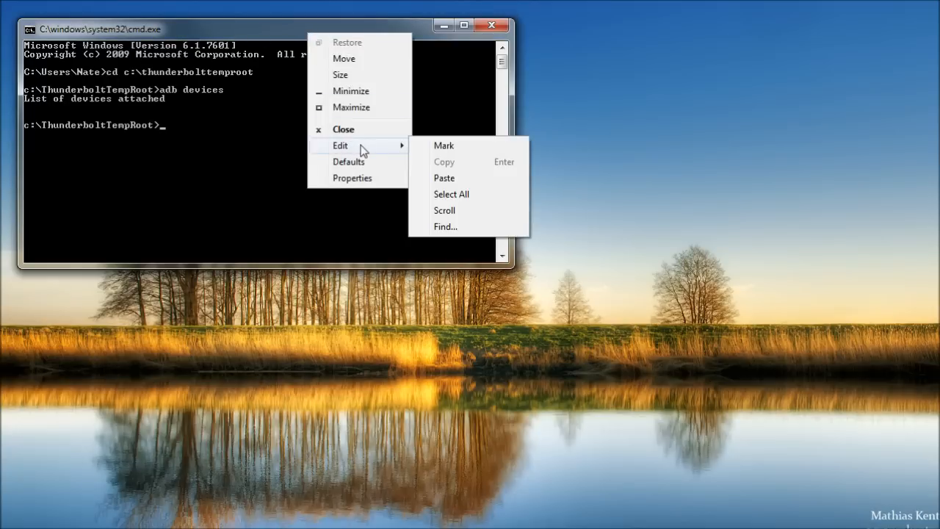
Paste and run adb push fre3vo /data/local/tmp, which returns device not found
{"action": "left_click", "coordinate": [443, 177]}
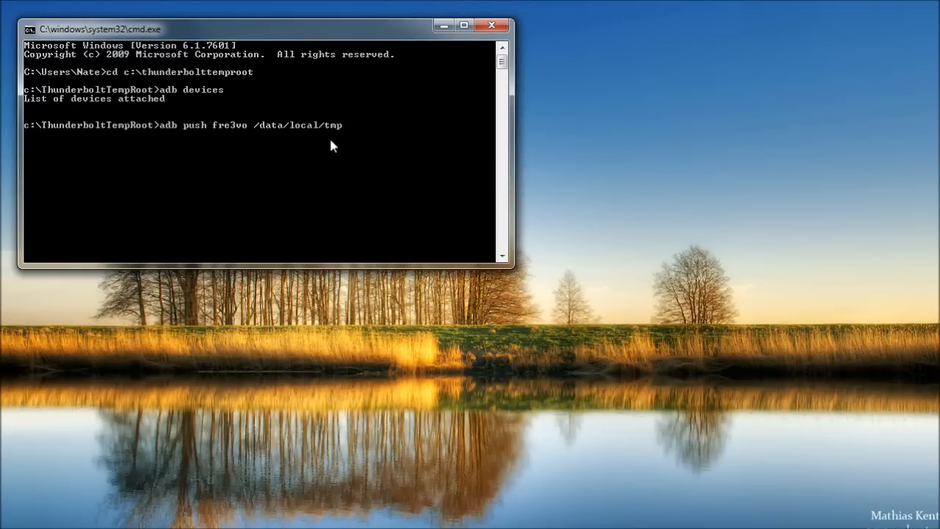
{"action": "mouse_move", "coordinate": [443, 154]}
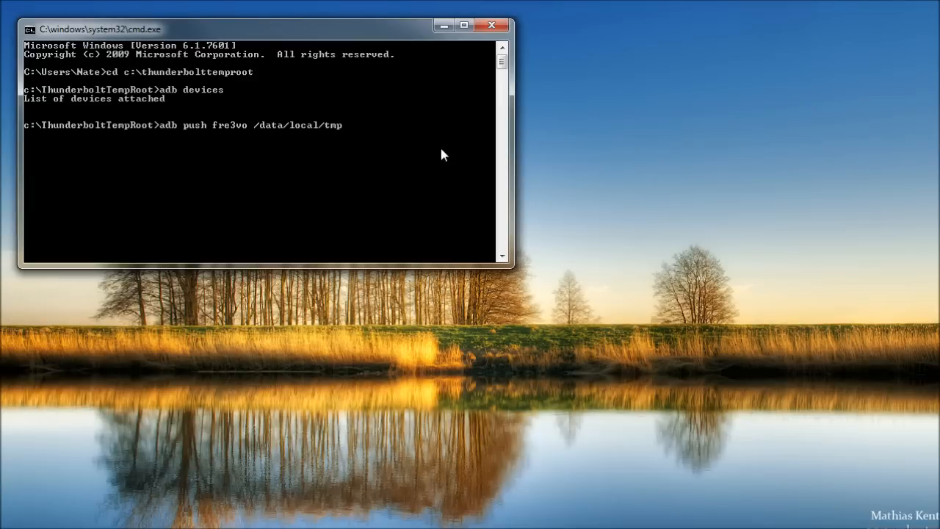
{"action": "key", "text": "Return"}
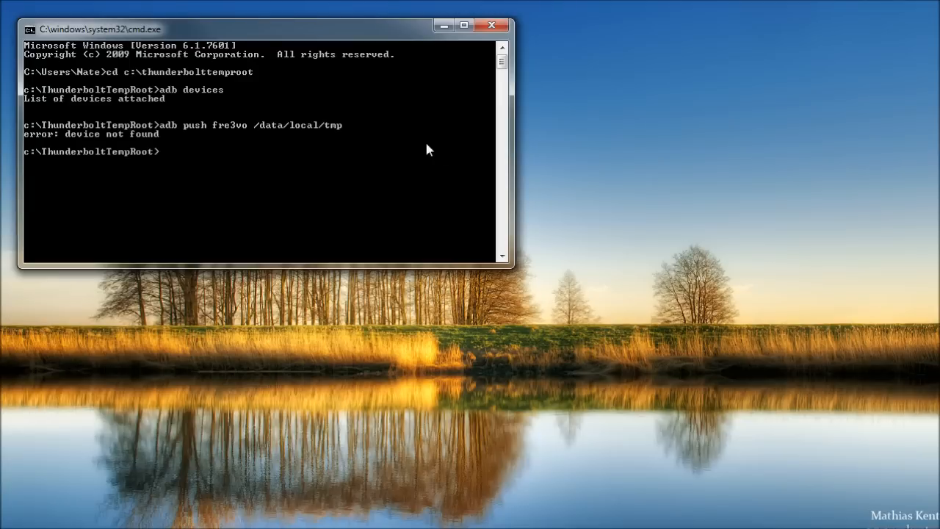
{"action": "mouse_move", "coordinate": [111, 145]}
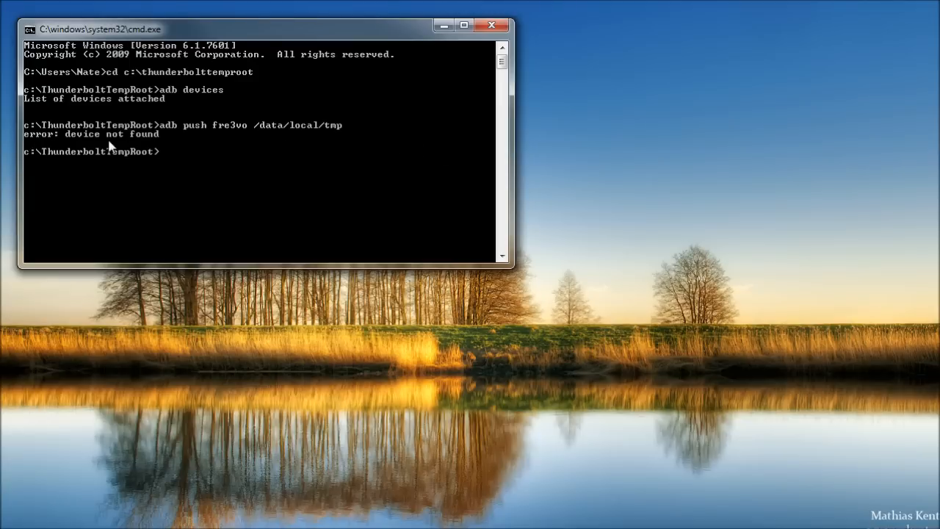
{"action": "mouse_move", "coordinate": [217, 160]}
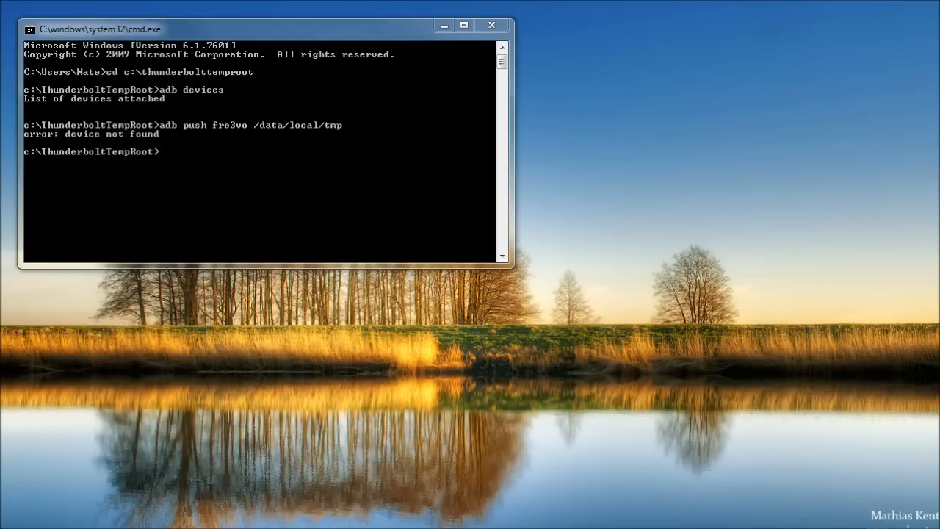
Paste and run adb shell chmod 777 /data/local/tmp/fre3vo
{"action": "right_click", "coordinate": [99, 28]}
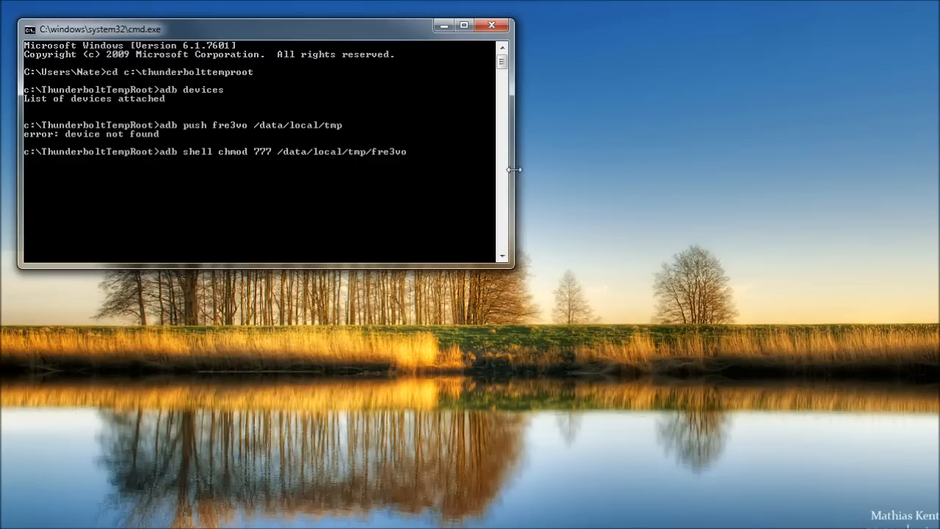
{"action": "key", "text": "Return"}
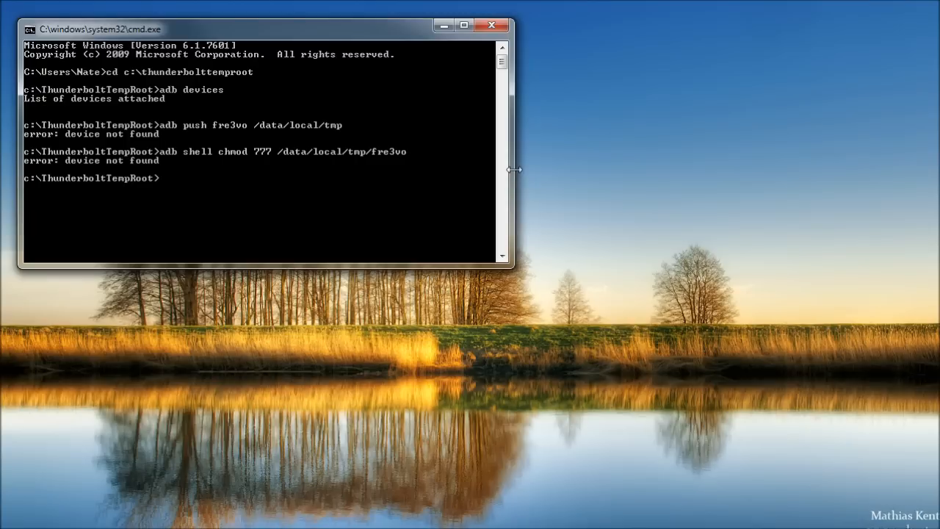
{"action": "mouse_move", "coordinate": [628, 175]}
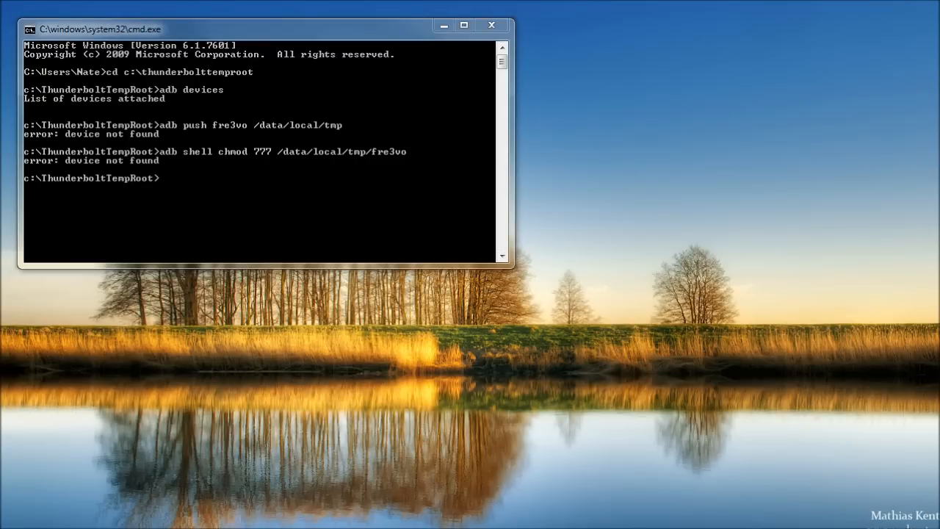
{"action": "mouse_move", "coordinate": [719, 56]}
{"action": "type", "text": "adb shell /data/local/tmp/fre3vo -debug -start F0000000 -end FFFFFFFF"}
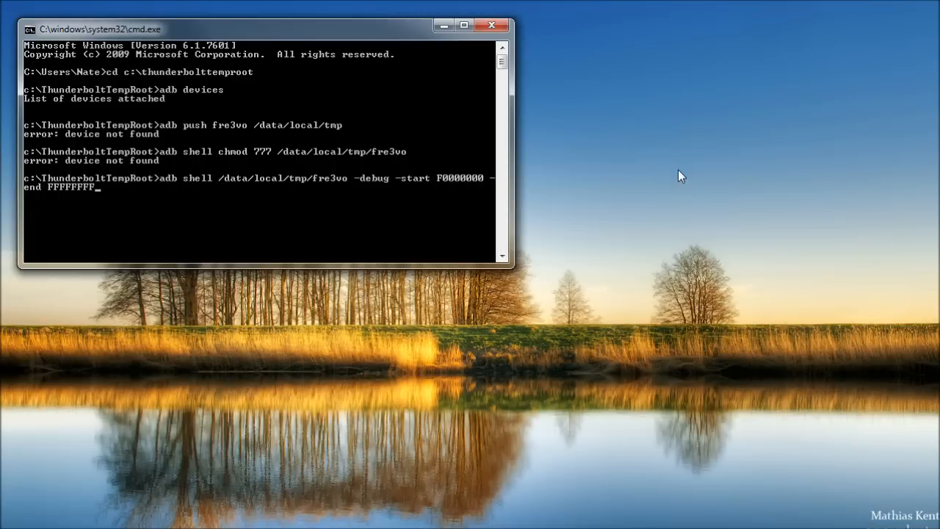
Run 'adb shell /data/local/tmp/fre3vo -debug -start F0000000 -end FFFFFFFF', which reports device not found
{"action": "key", "text": "Return"}
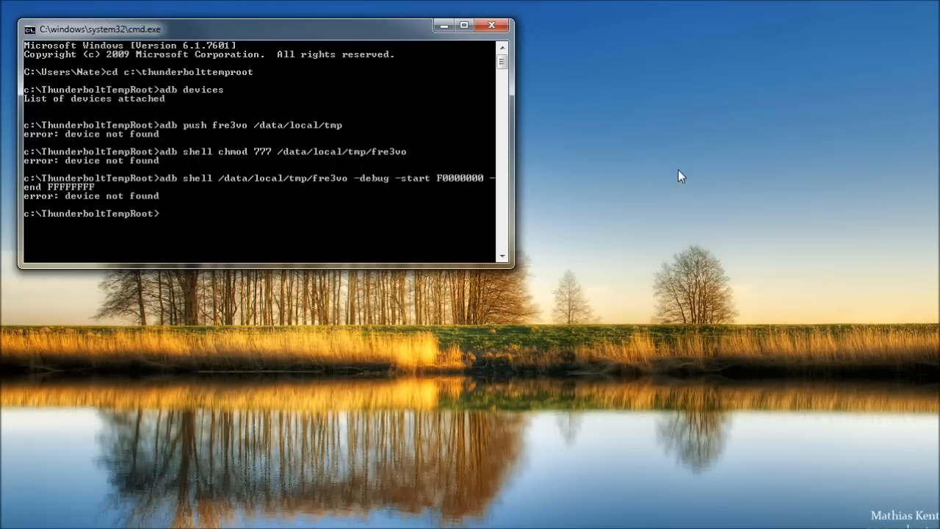